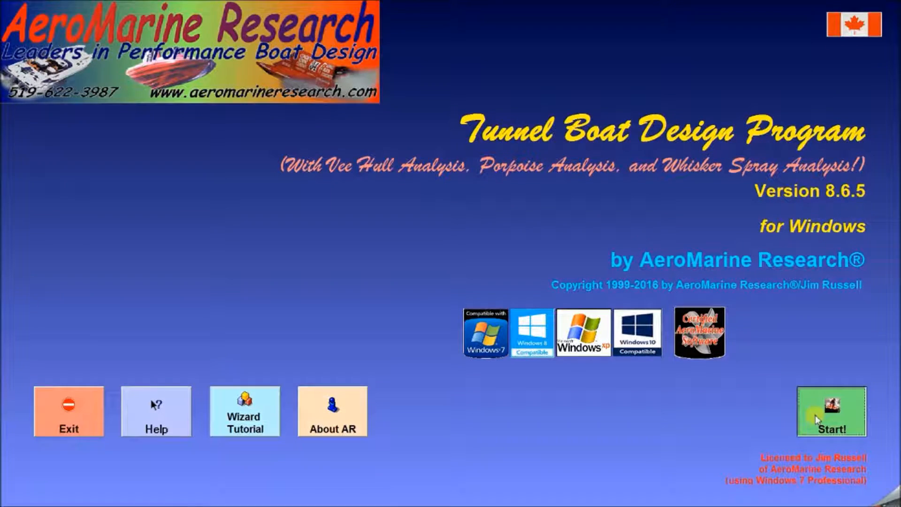
Step: Leave the TBDP splash screen to reach the boat design records list
click(829, 411)
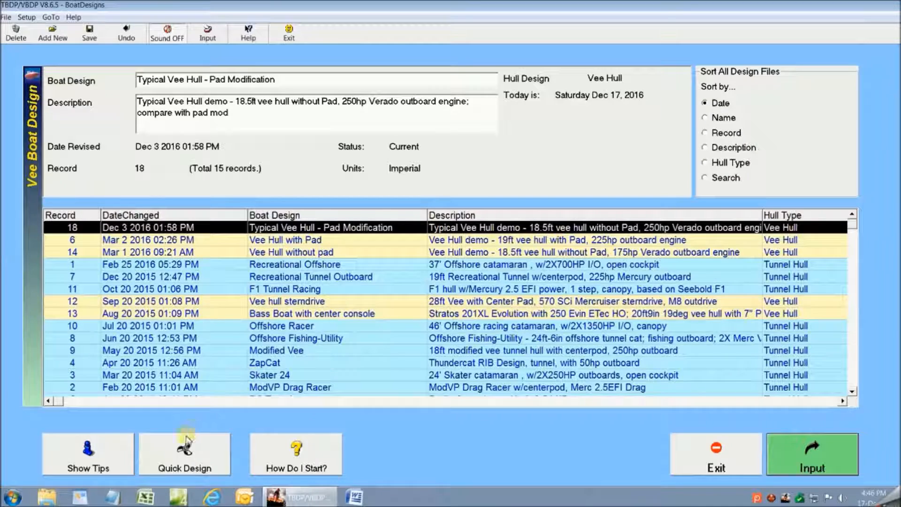
Step: Launch the Quick Design Wizard for a new typical-hull design
click(185, 453)
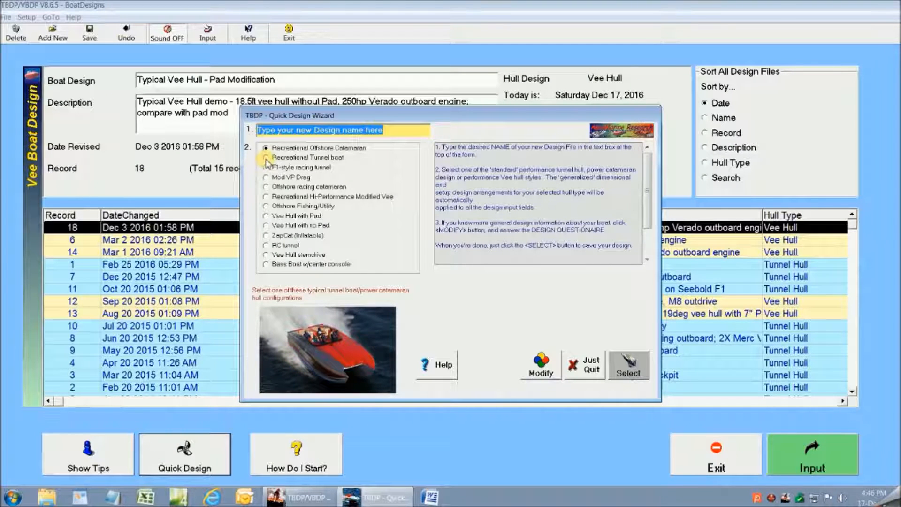
Step: Choose the Recreational Tunnel boat hull and name it 'Recreational Tunnel 20ft'
click(266, 157)
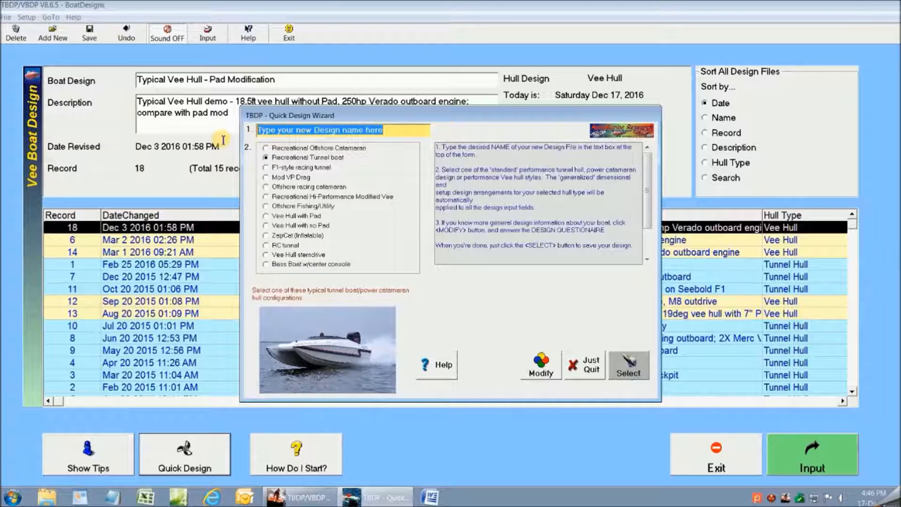
text(Recre)
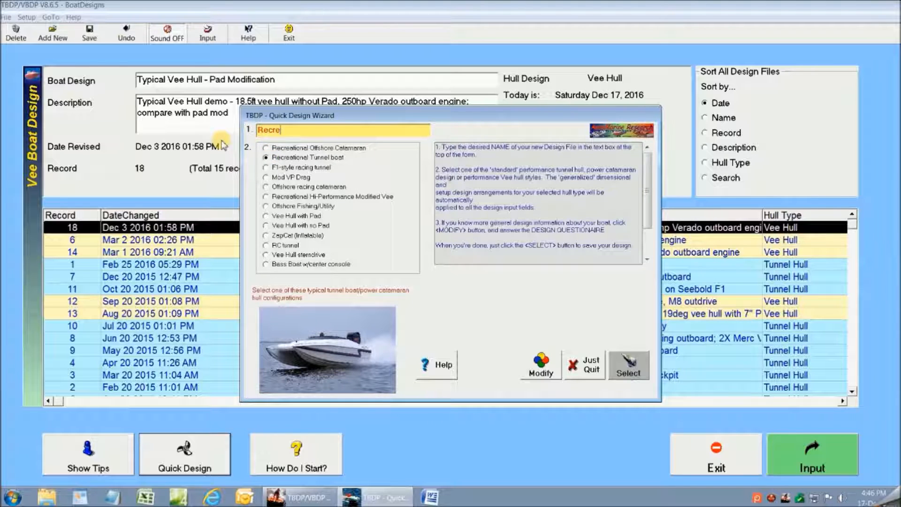
text(ational)
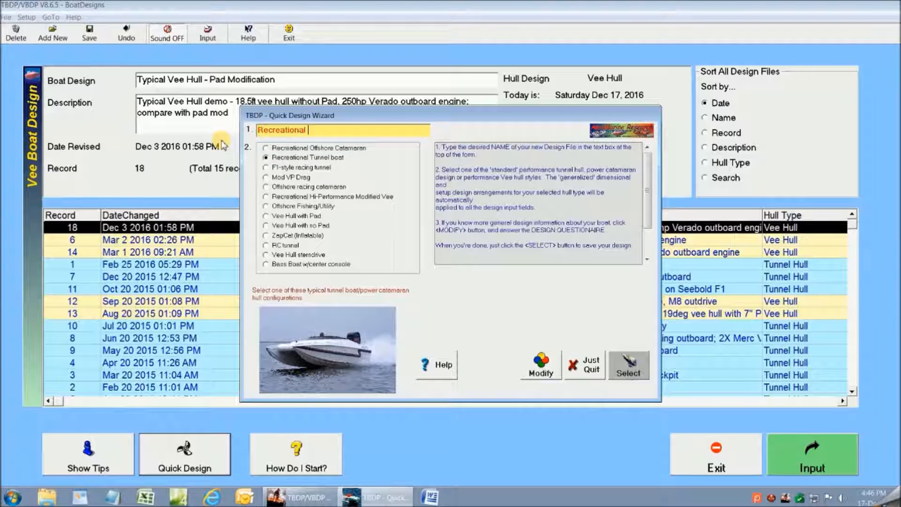
text(Tunnel)
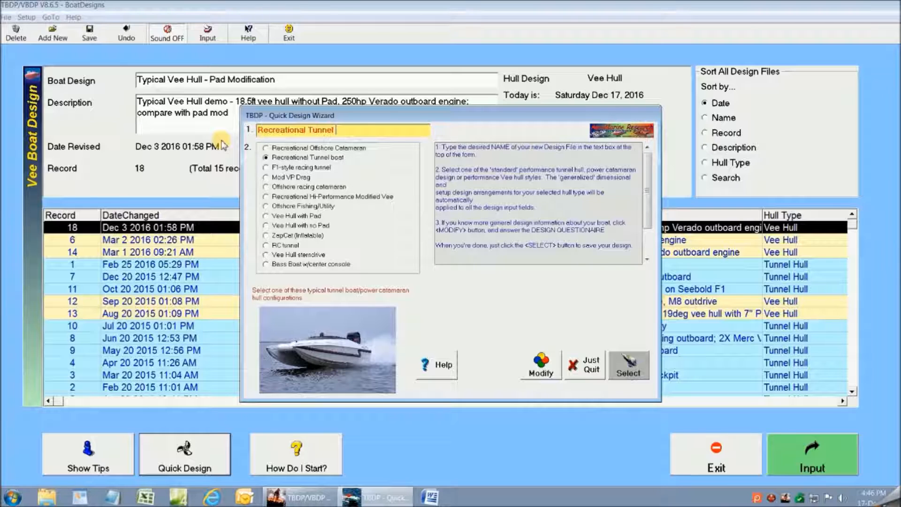
text(20ft)
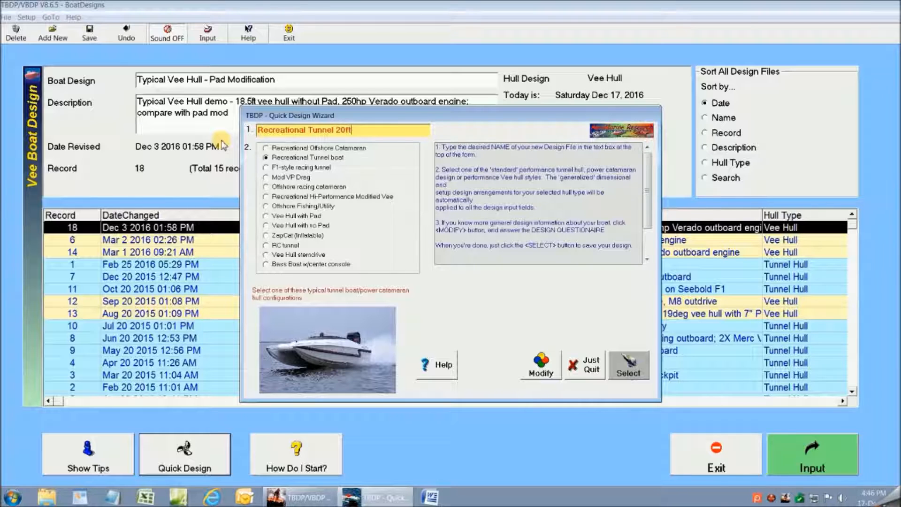
Step: Enter 20 ft length, 90 in width, 350 HP and 1400 lb in the questionnaire
click(539, 364)
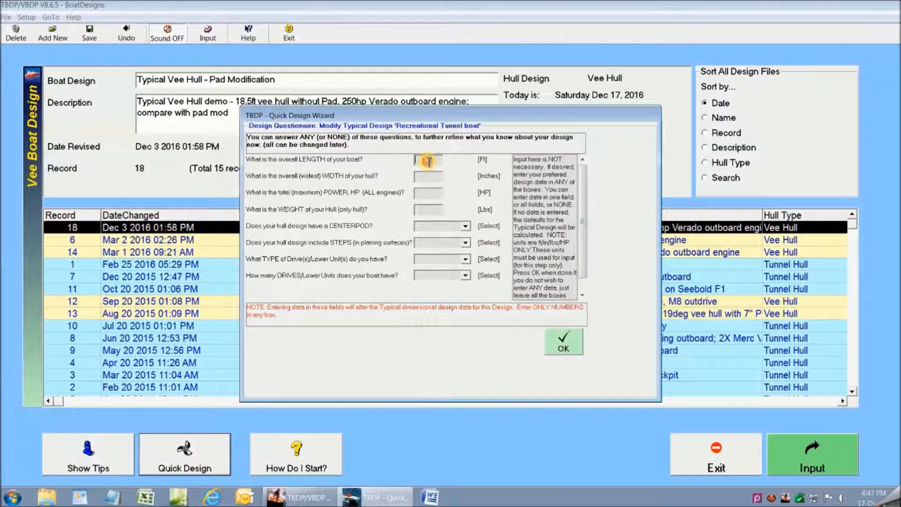
text(20)
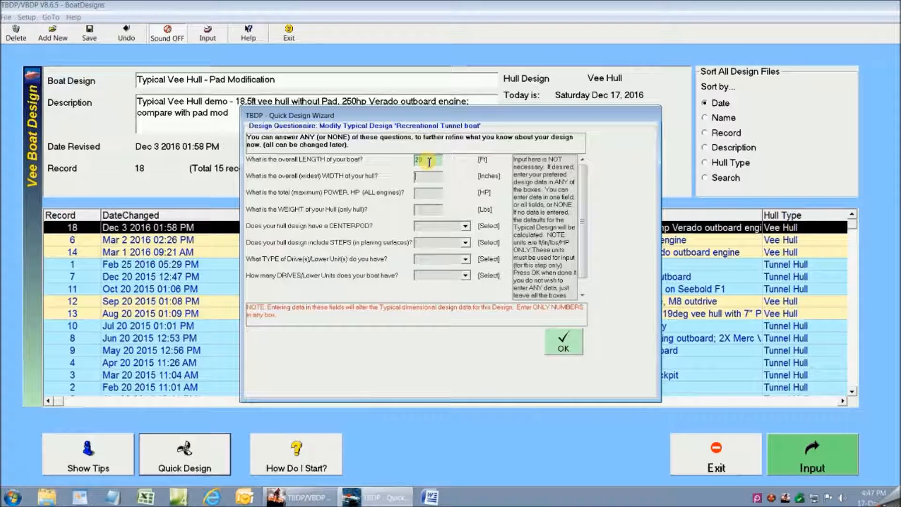
text(90)
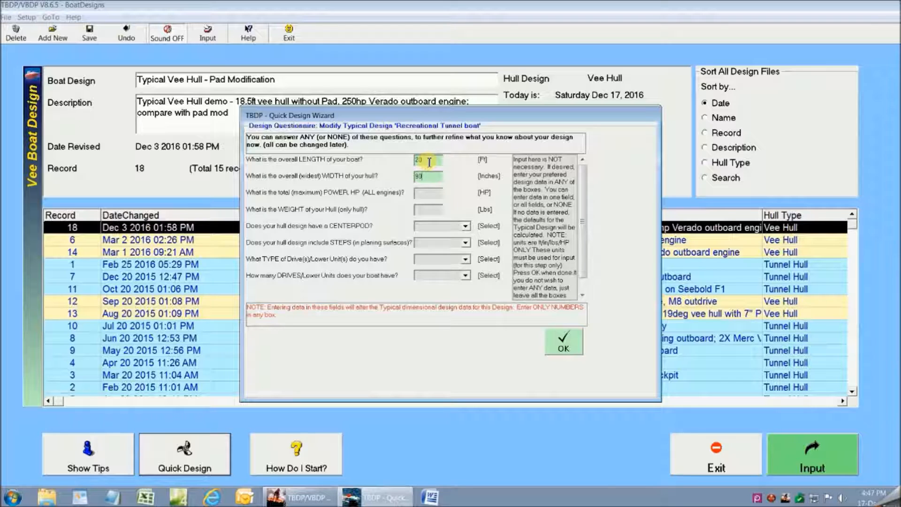
text(350)
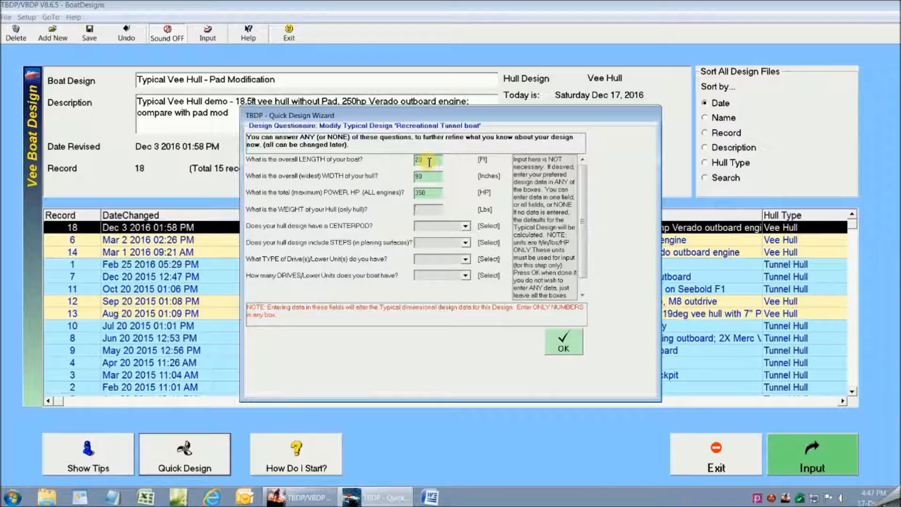
text(1400)
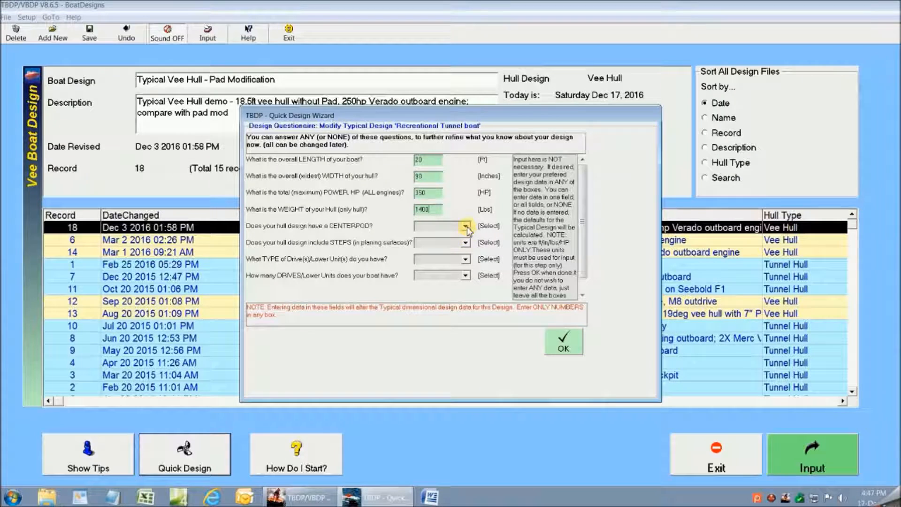
Step: Set centerpod to Yes with one Merc 3L SMaster drive
click(441, 225)
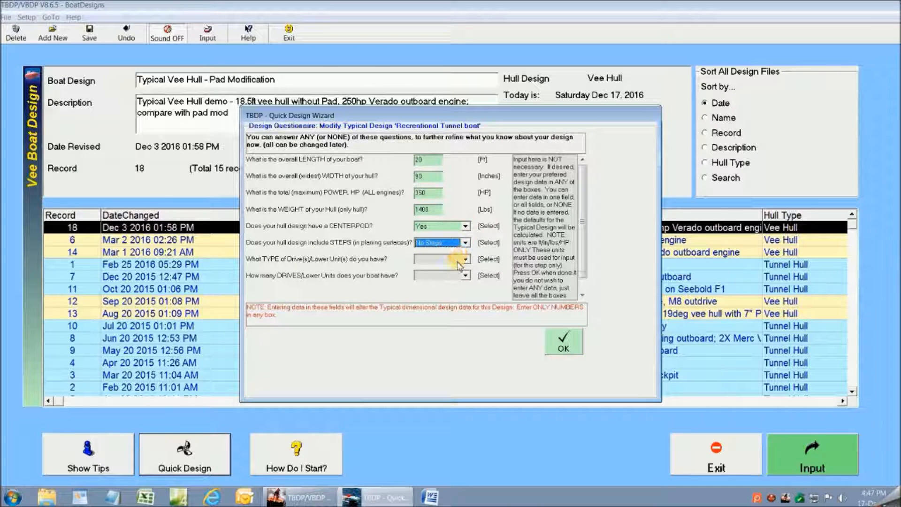
click(465, 259)
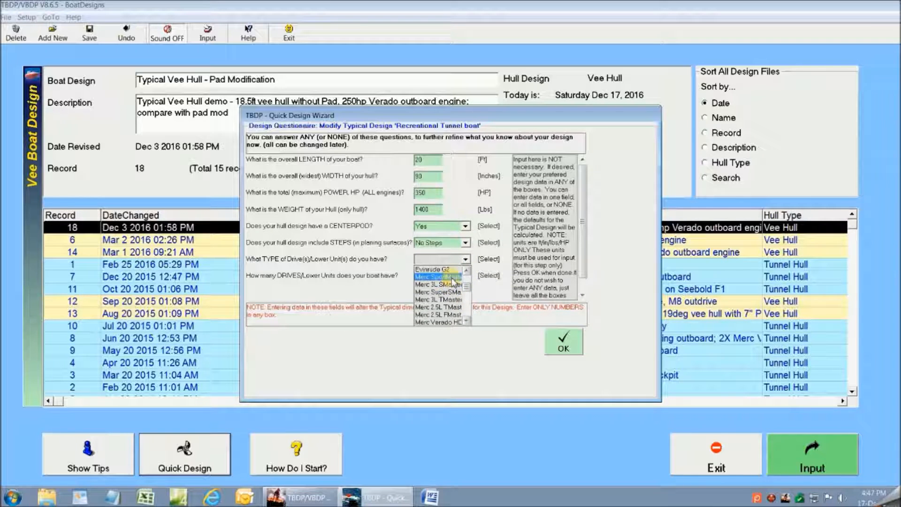
click(438, 284)
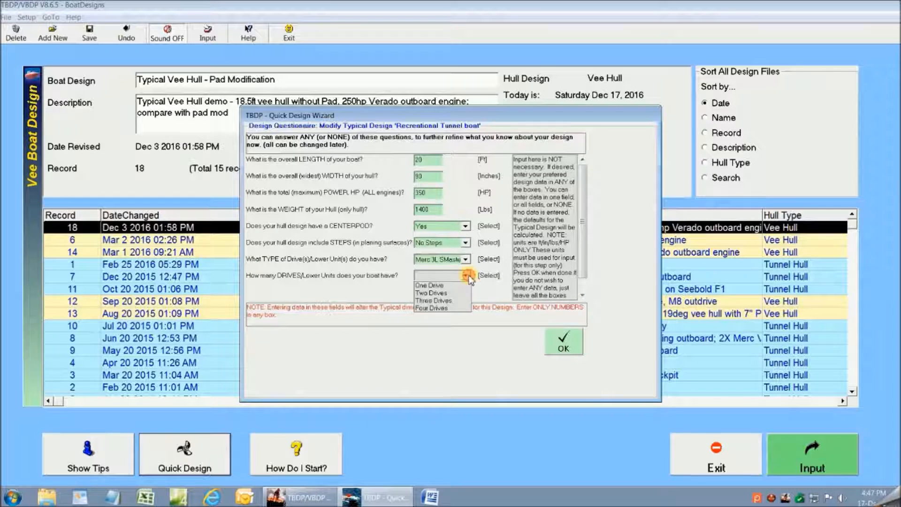
click(428, 286)
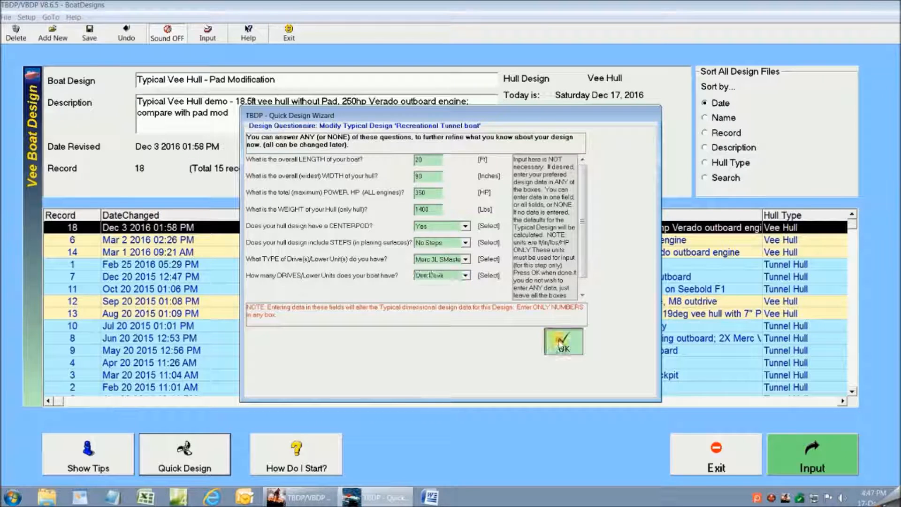
Step: Confirm the questionnaire and save 'Modified Recreational Tunnel 20ft' as record 20
click(562, 341)
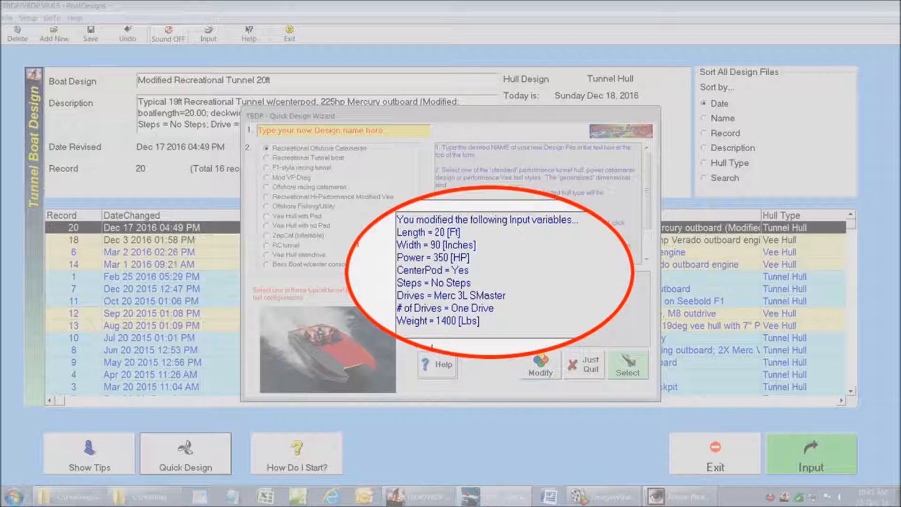
click(627, 364)
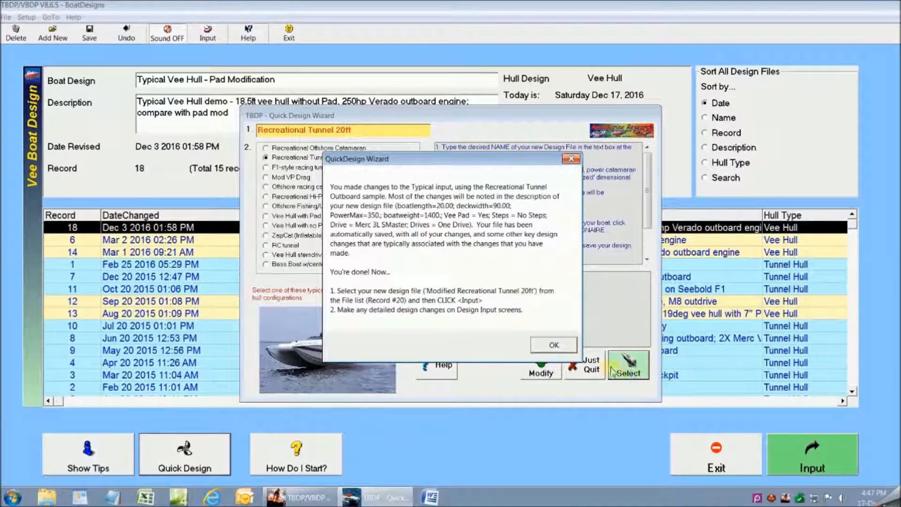
click(552, 345)
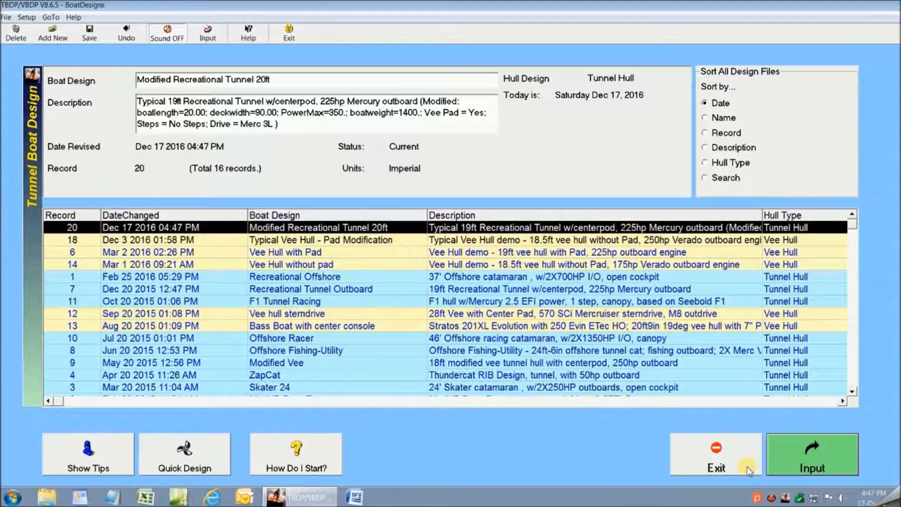
Step: Open the design inputs and set a 12 in pod width with 0° deadrise
click(812, 454)
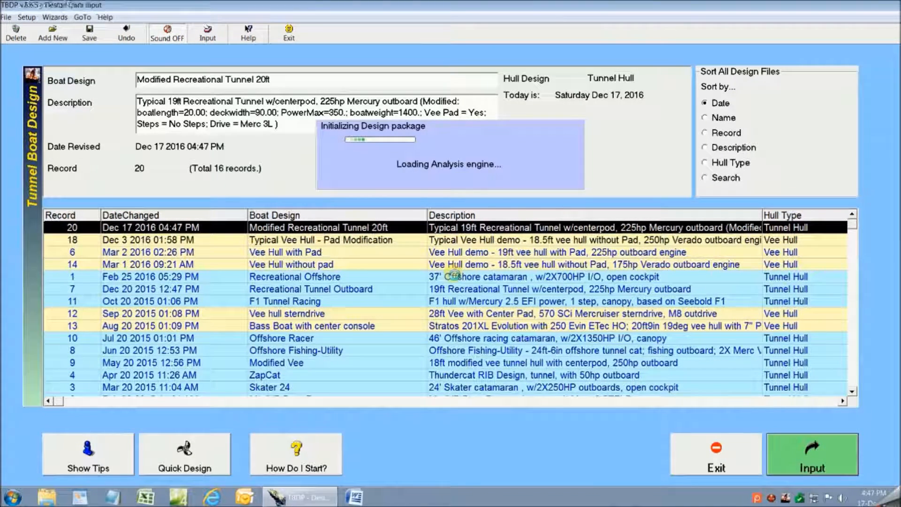
click(811, 453)
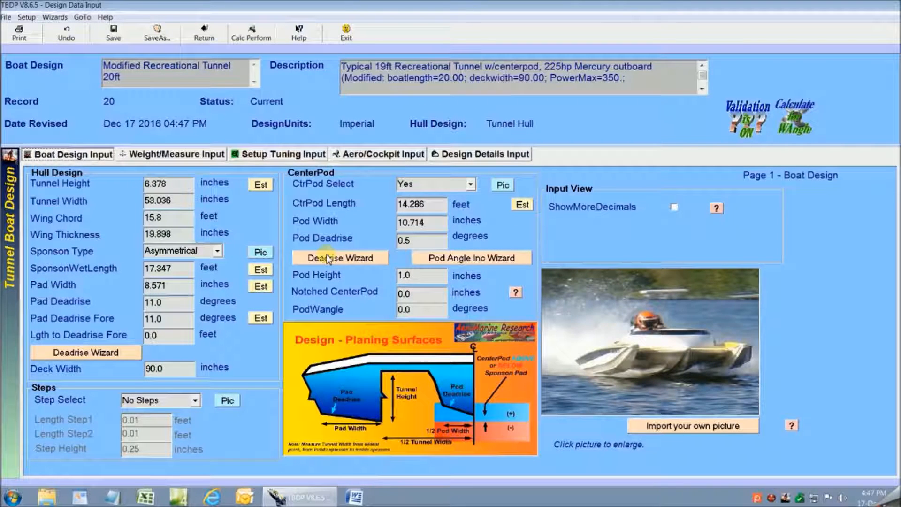
mouse_move(339, 257)
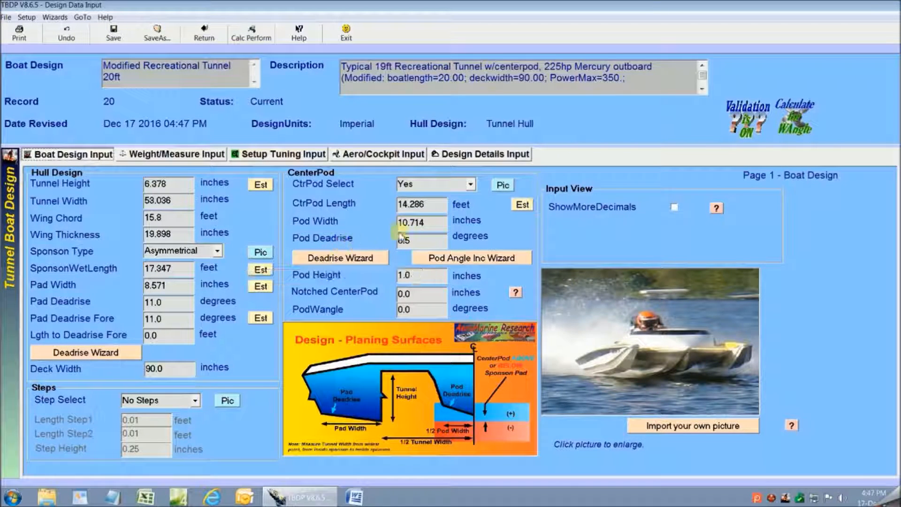
mouse_move(422, 223)
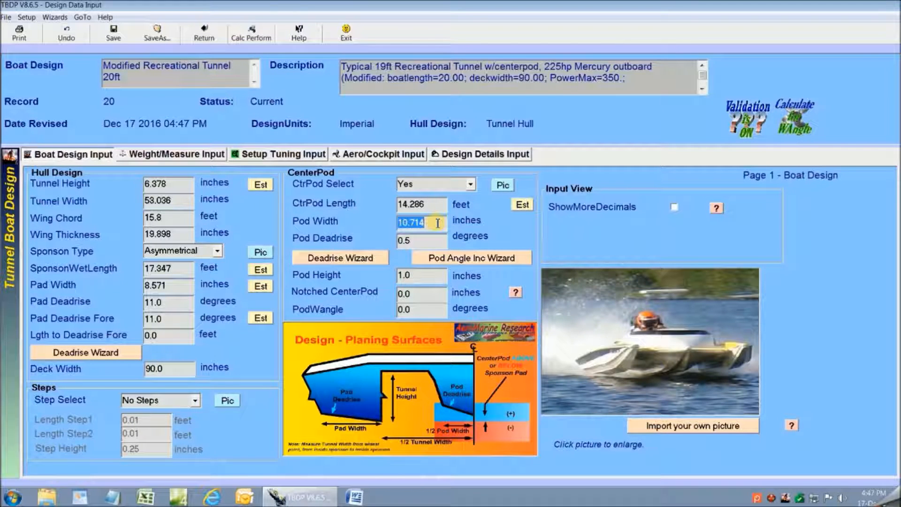
text(12.0)
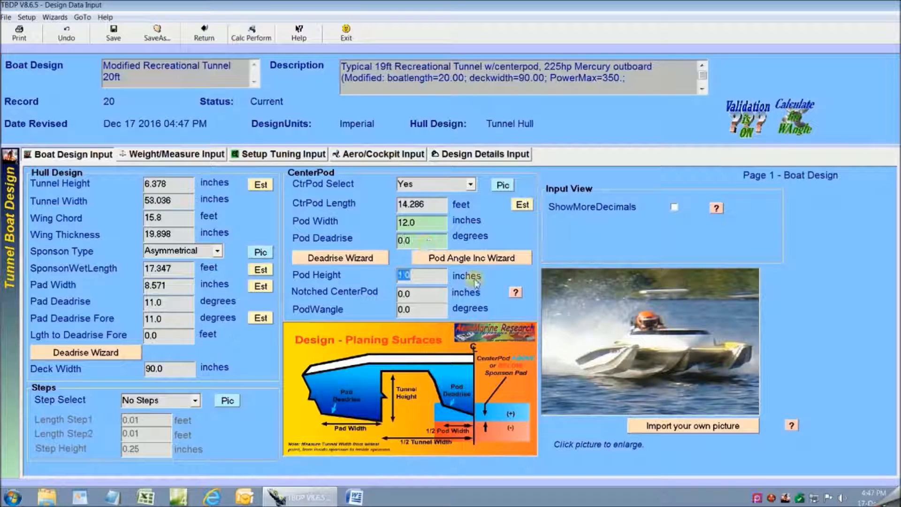
click(176, 154)
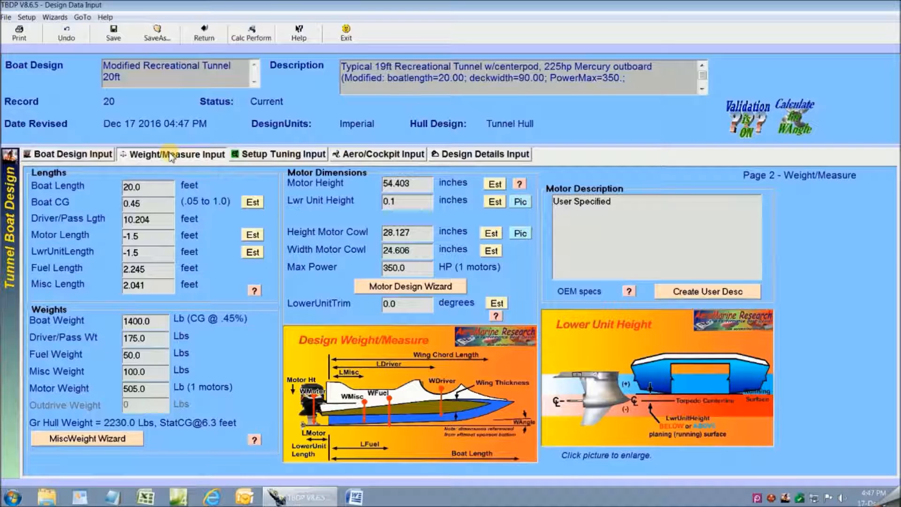
Step: Pick the Merc Hi-P 350 HP Verado motor and update the design's motor specifications
click(410, 286)
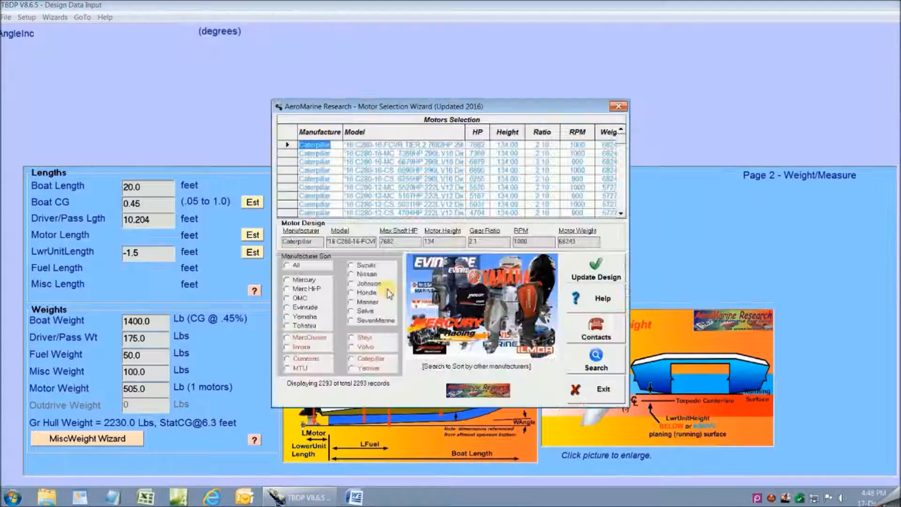
click(287, 287)
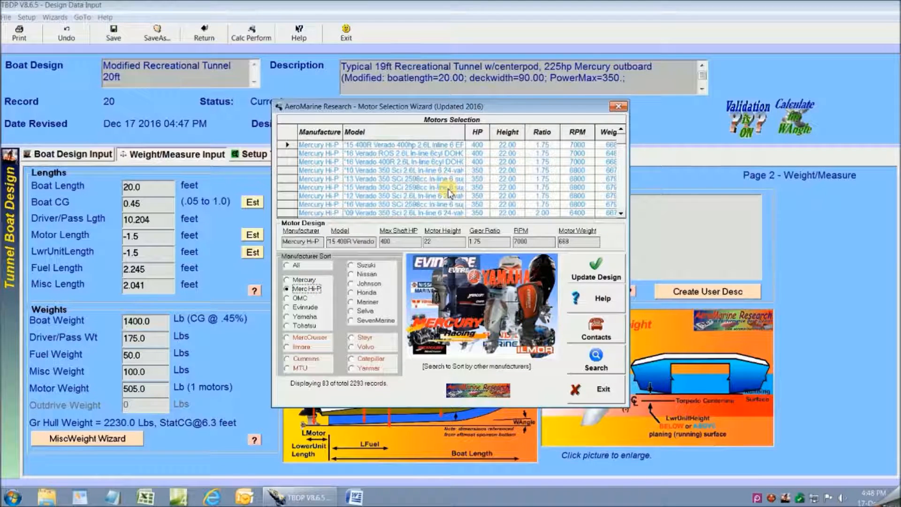
click(595, 269)
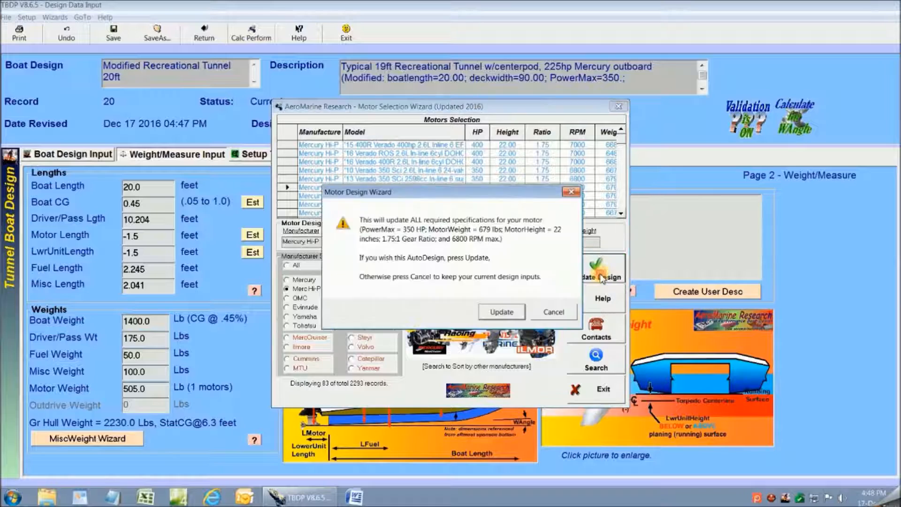
click(499, 311)
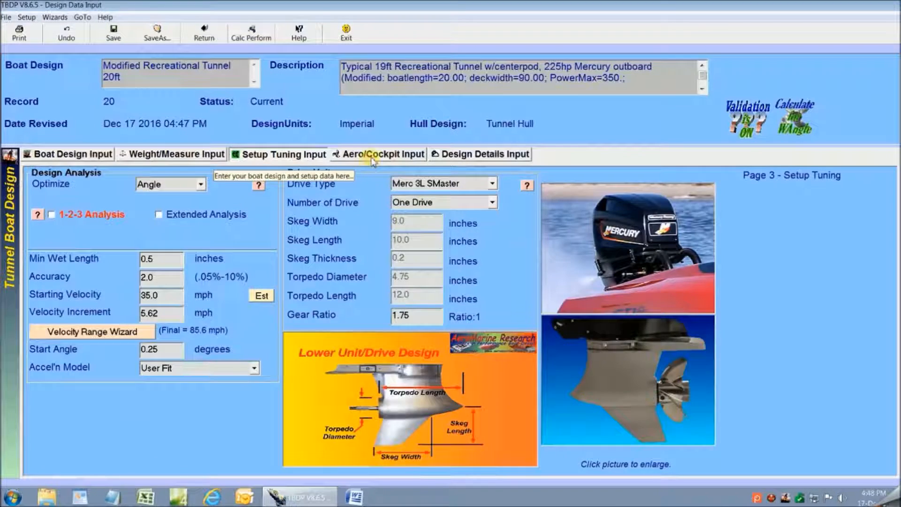
Step: Set the Cockpit/Fairing Type to Cockpit-Windscreen on the Aero/Cockpit Input tab
click(379, 154)
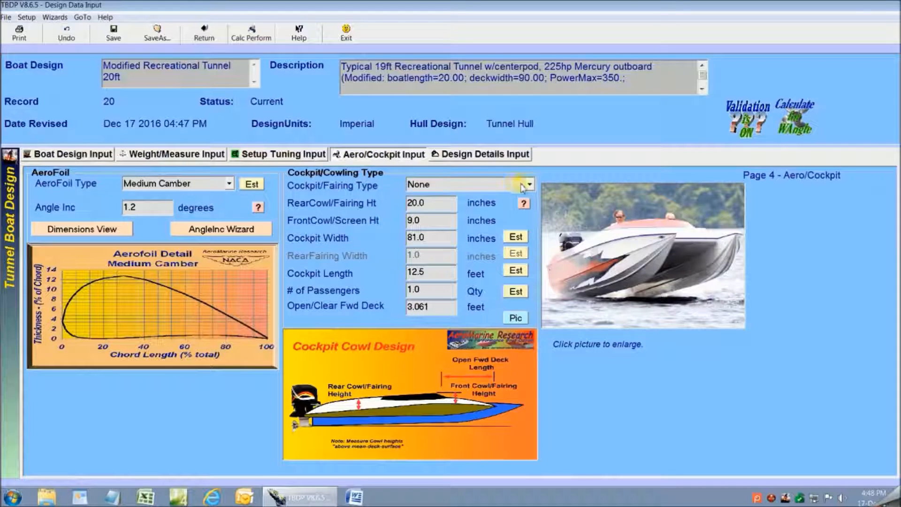
click(527, 185)
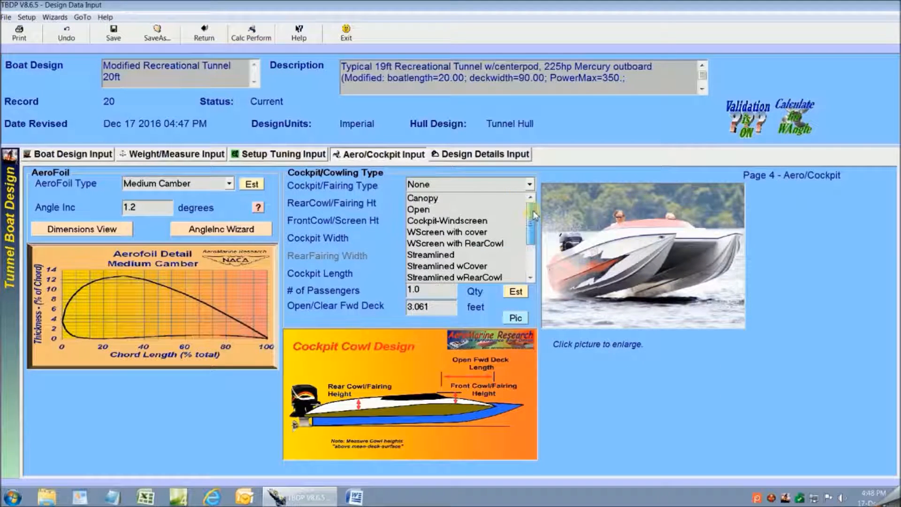
click(447, 221)
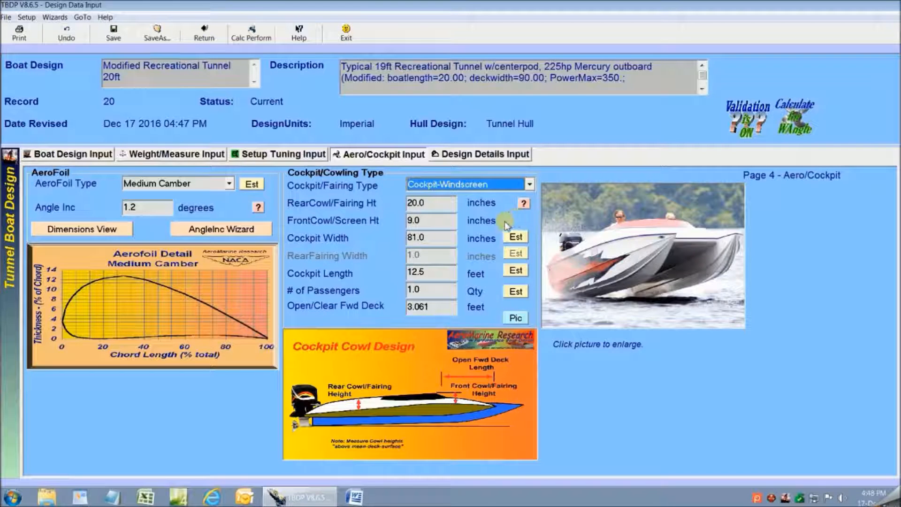
mouse_move(453, 286)
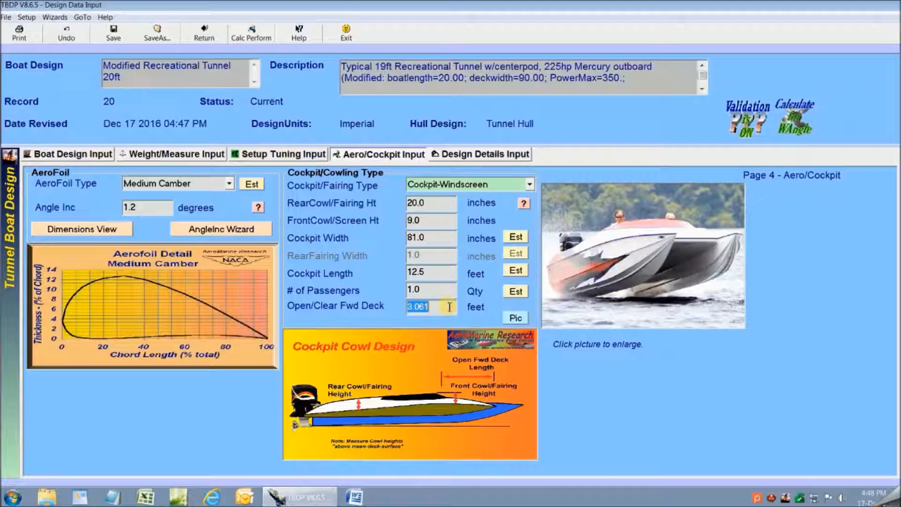
click(284, 154)
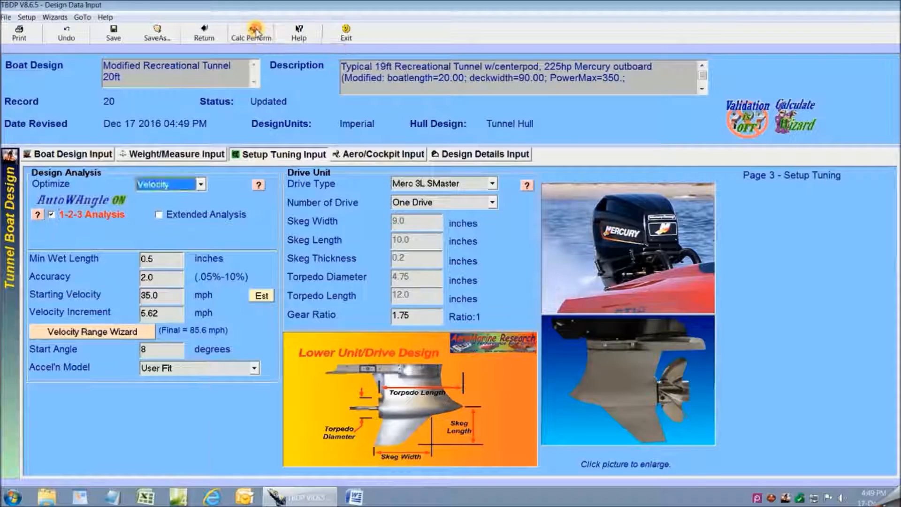
Step: Calculate the 94.3 mph maximum velocity and add it as the range's end value
click(251, 33)
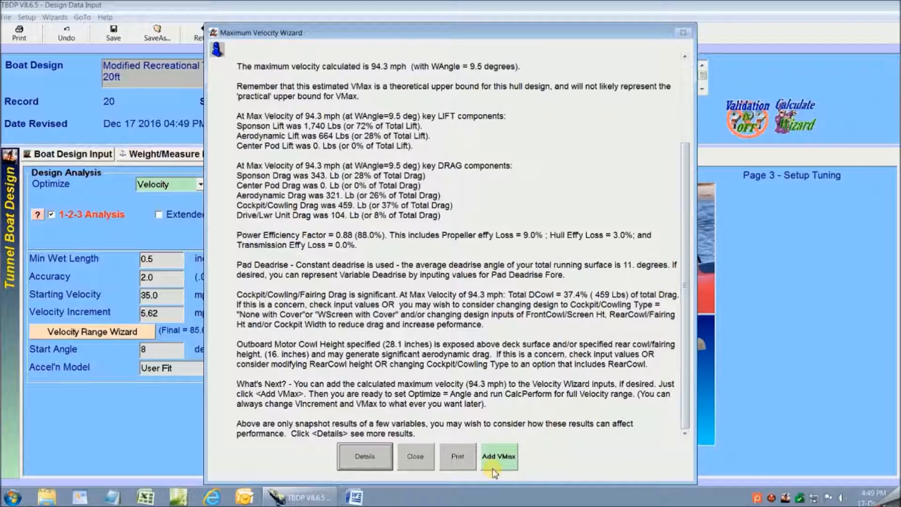
click(497, 455)
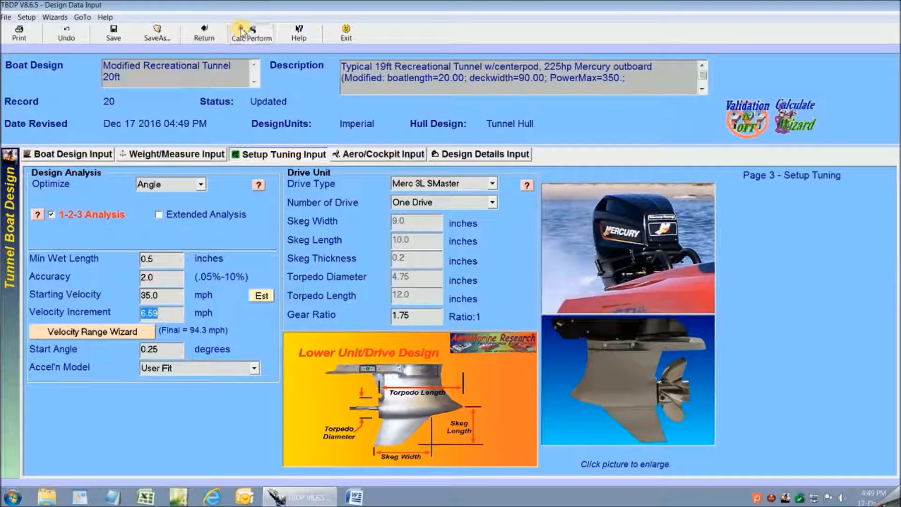
Step: Run the angle-optimized performance analysis and scroll through the WAngle summary report
click(251, 32)
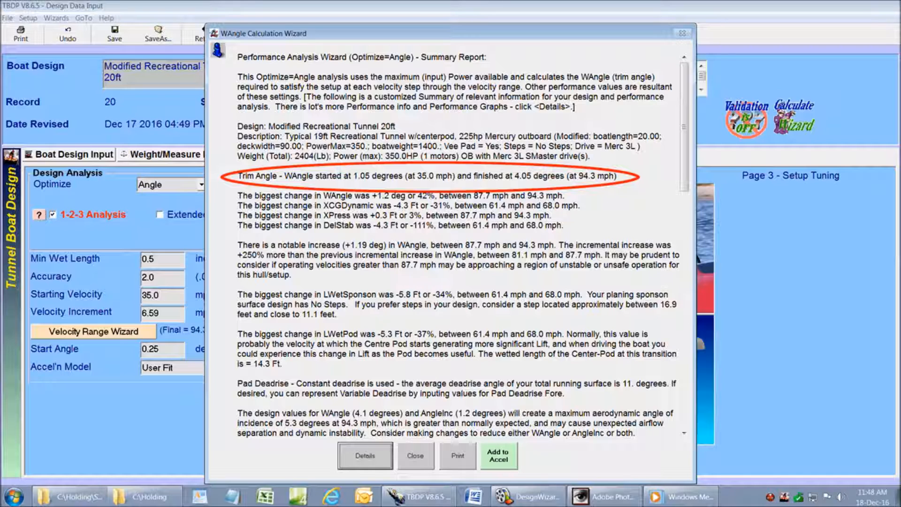
scroll(down, 3)
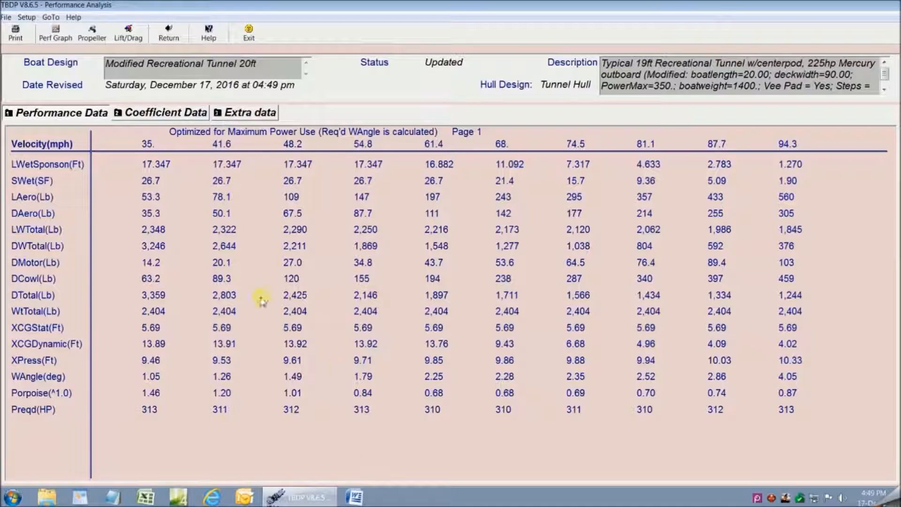
mouse_move(125, 148)
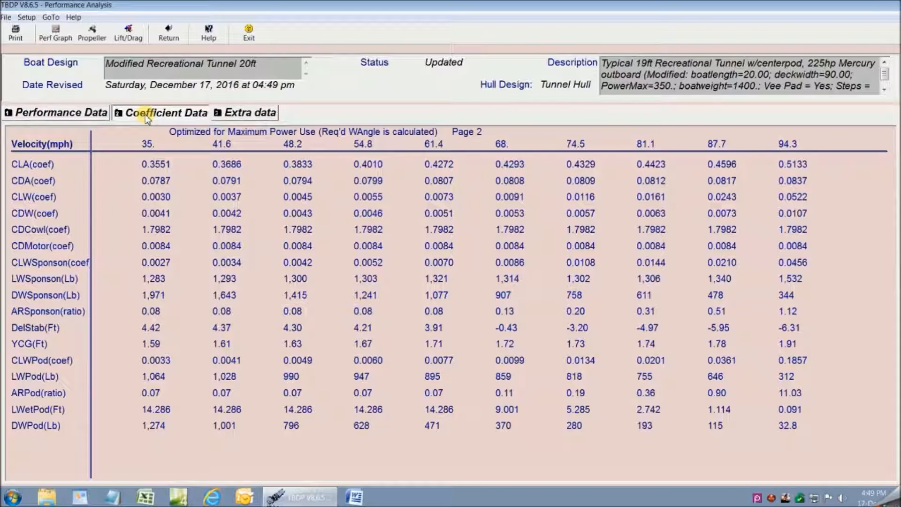
click(248, 112)
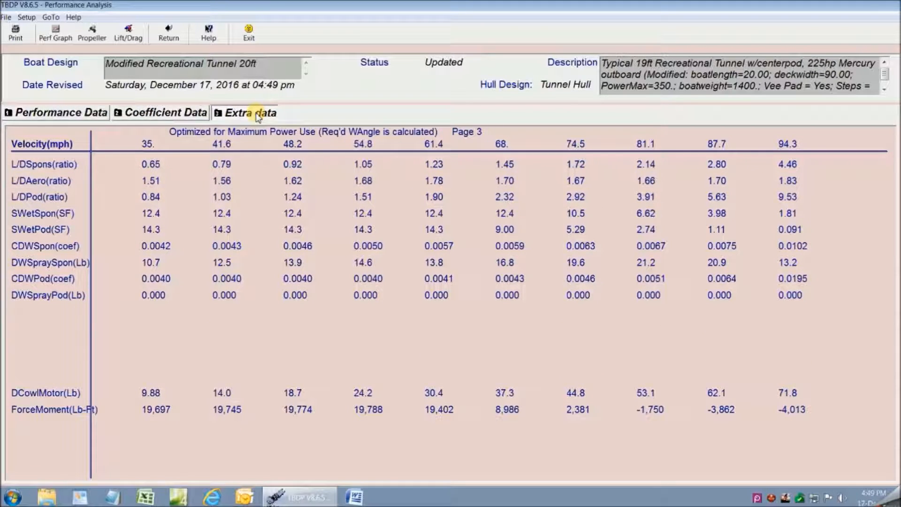
click(61, 112)
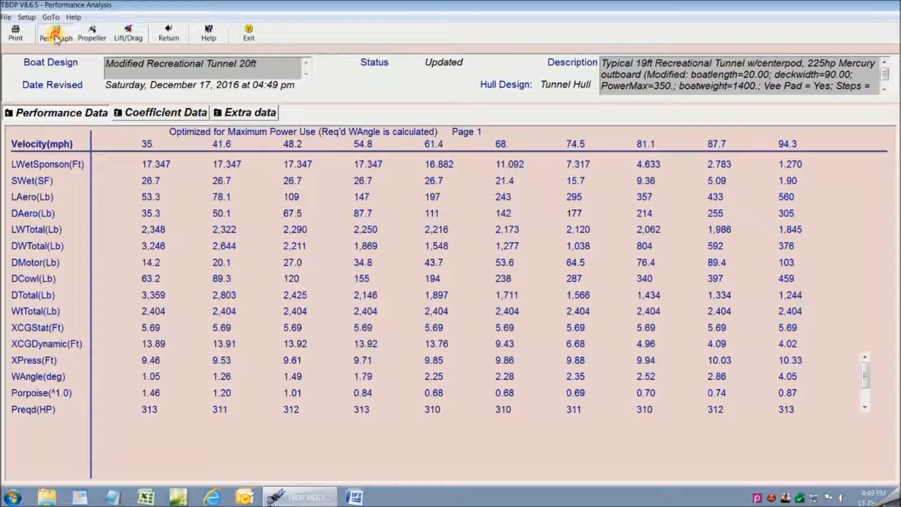
click(55, 33)
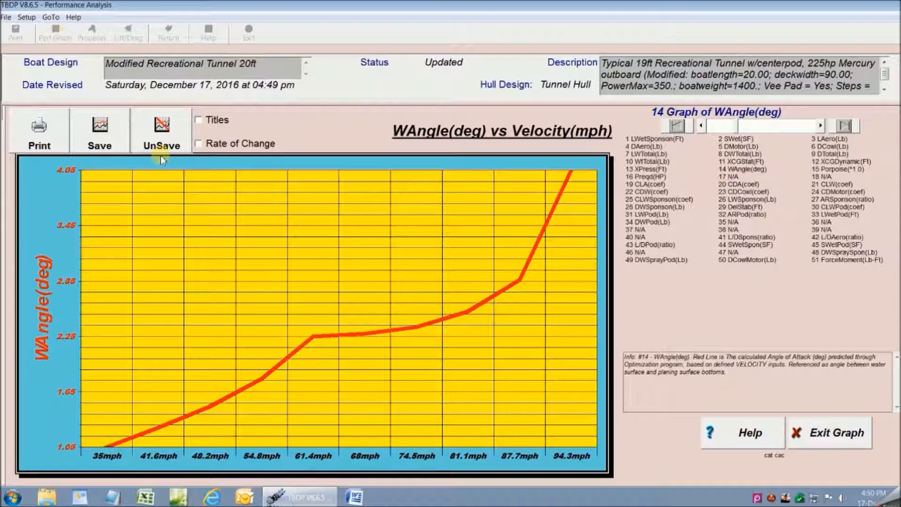
click(819, 126)
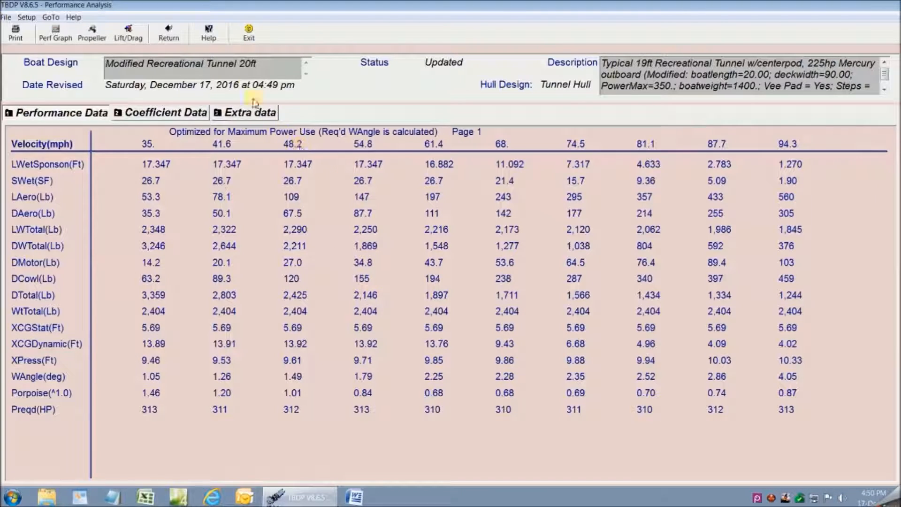
click(208, 33)
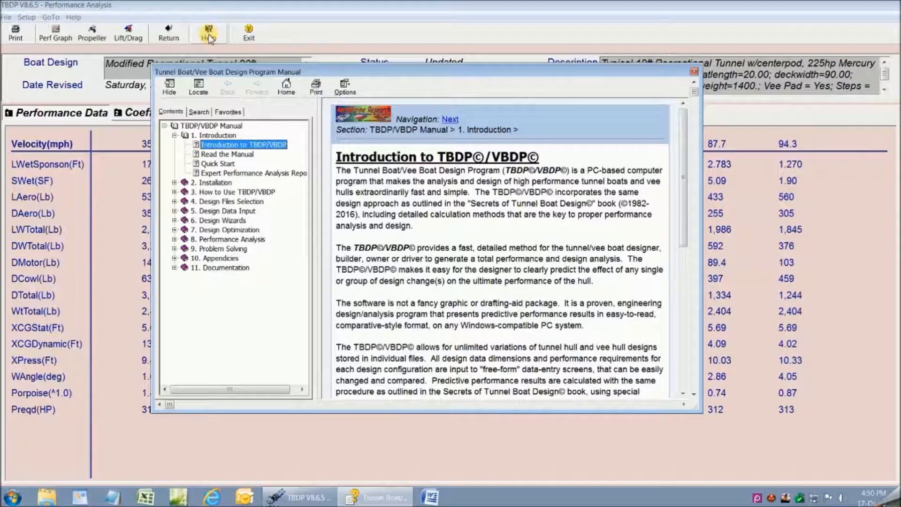
click(175, 239)
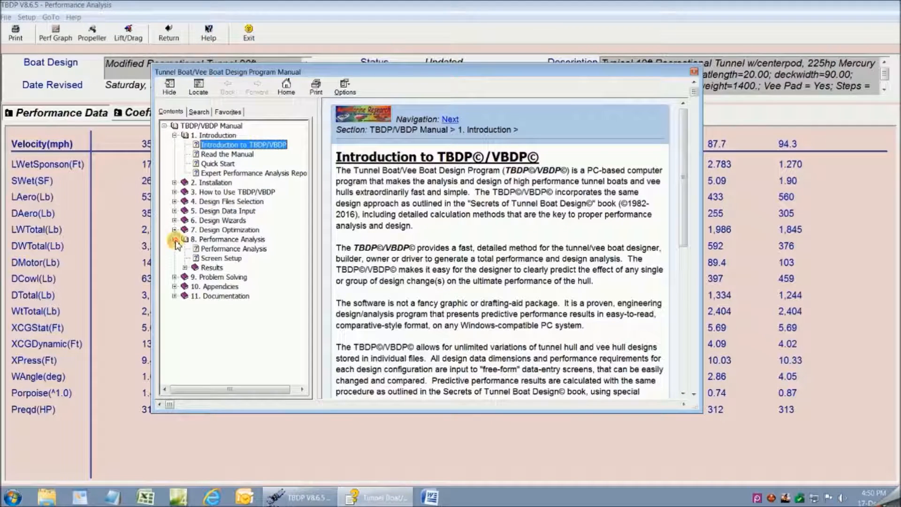
click(232, 239)
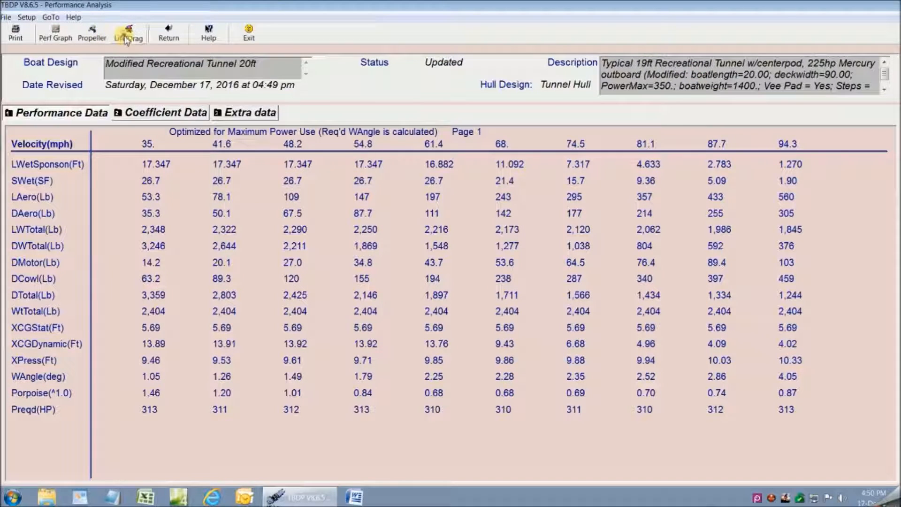
Step: Return from Performance Analysis to the setup tuning inputs with the Merc 3L drive
click(169, 33)
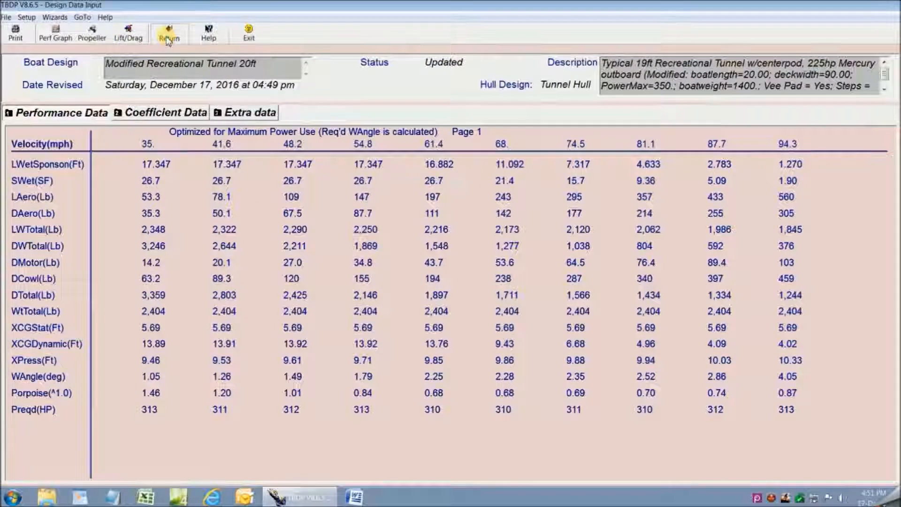
click(169, 32)
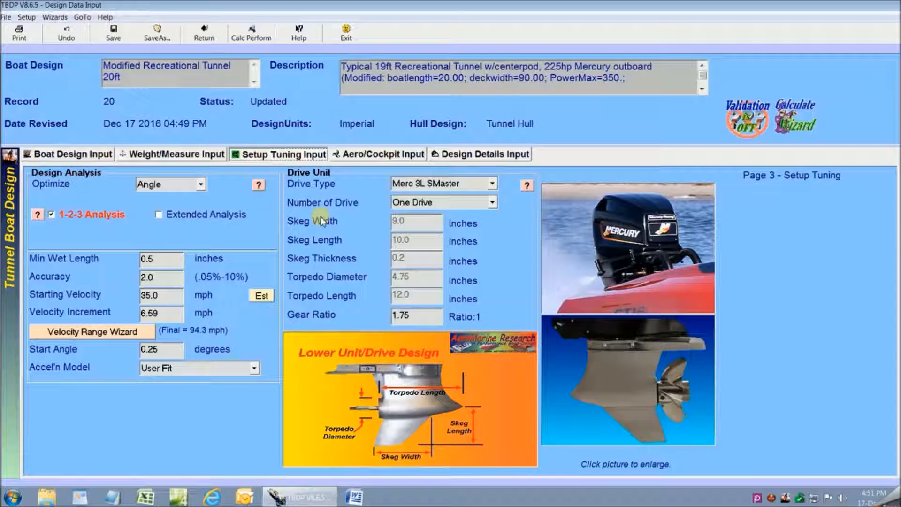
mouse_move(368, 185)
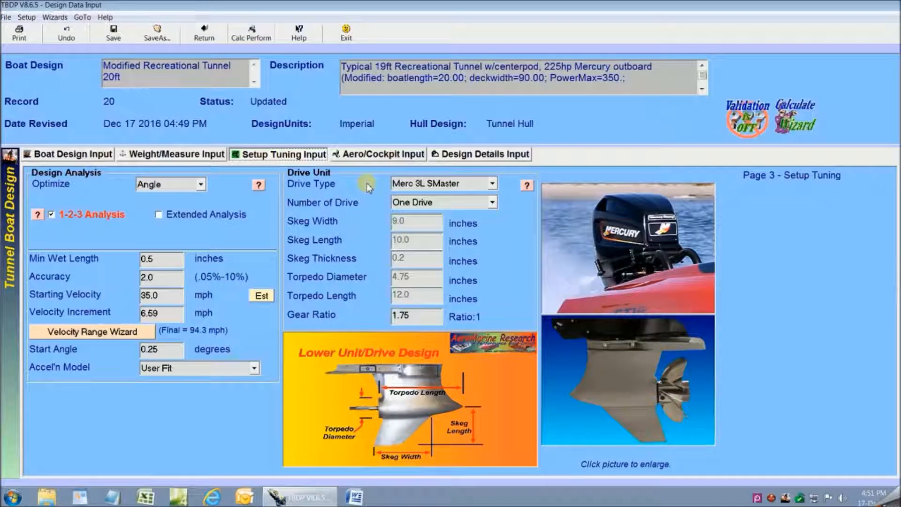